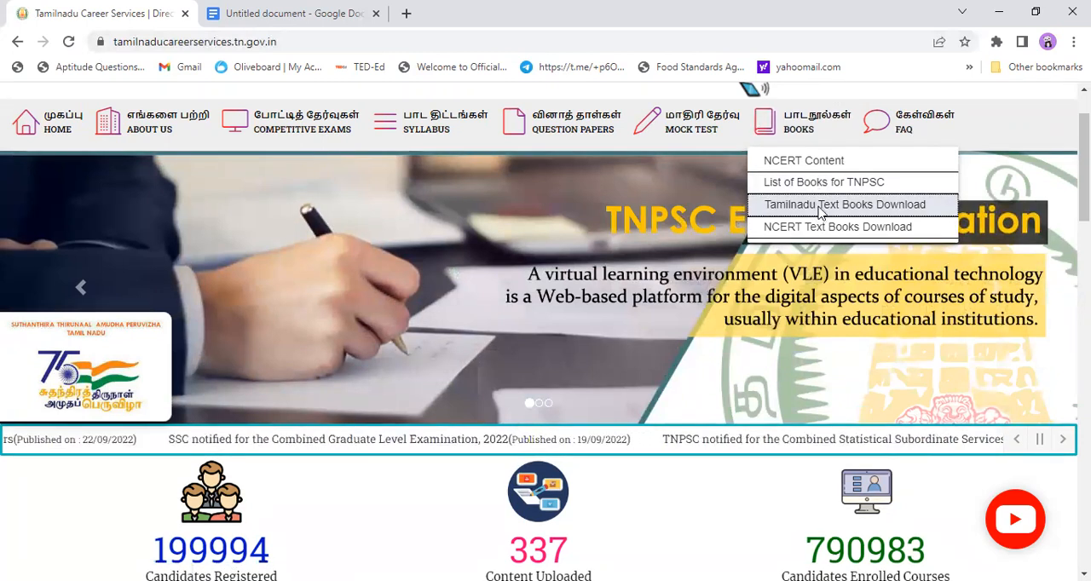
Reach the TNTBESC textbook download page from the Books menu and browse its Std 1-12 list
{"action": "left_click", "coordinate": [844, 205]}
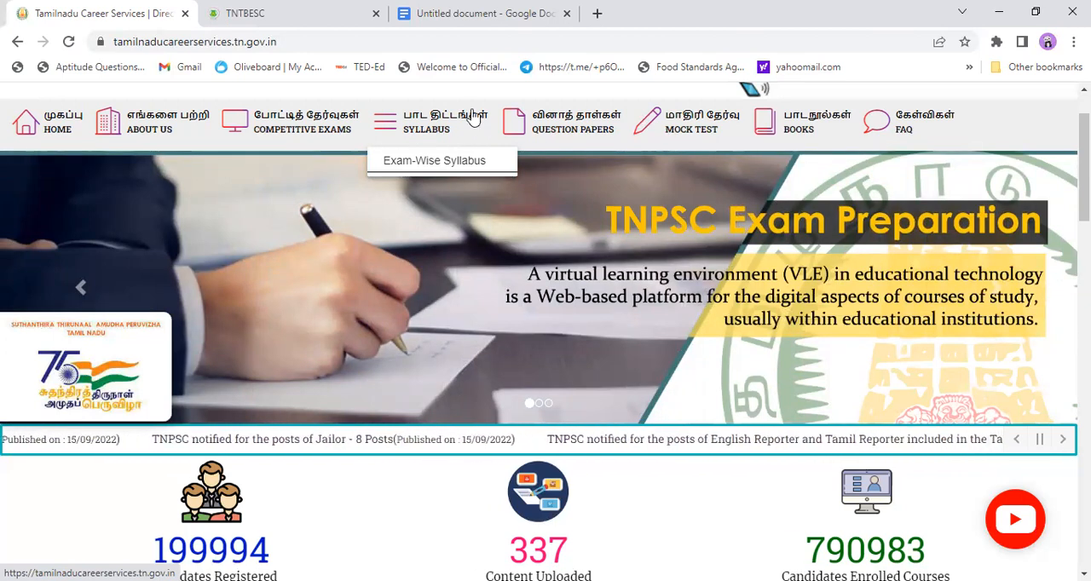
{"action": "left_click", "coordinate": [245, 14]}
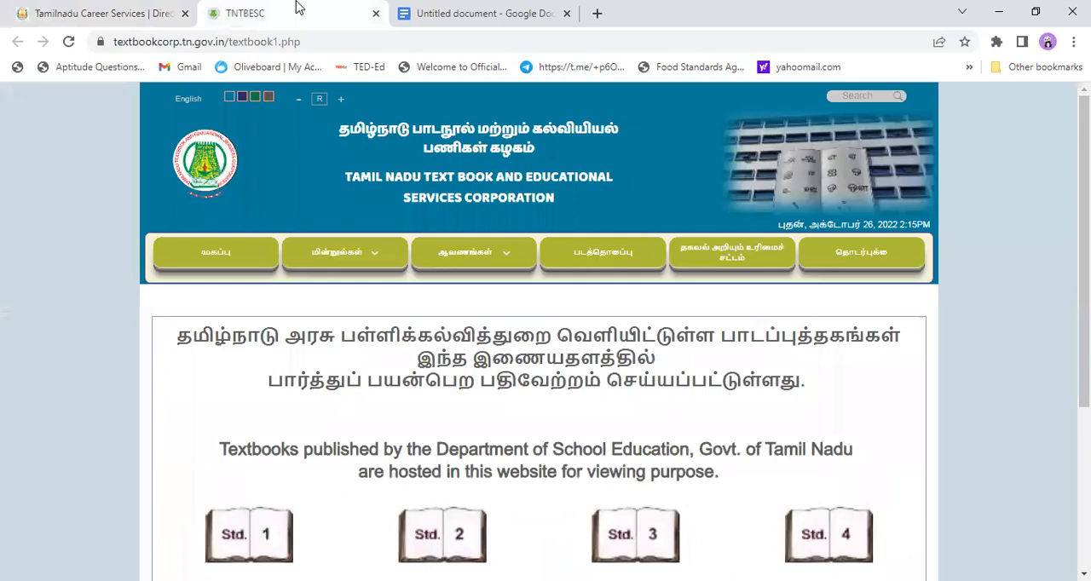
{"action": "scroll", "scroll_direction": "down", "scroll_amount": 3}
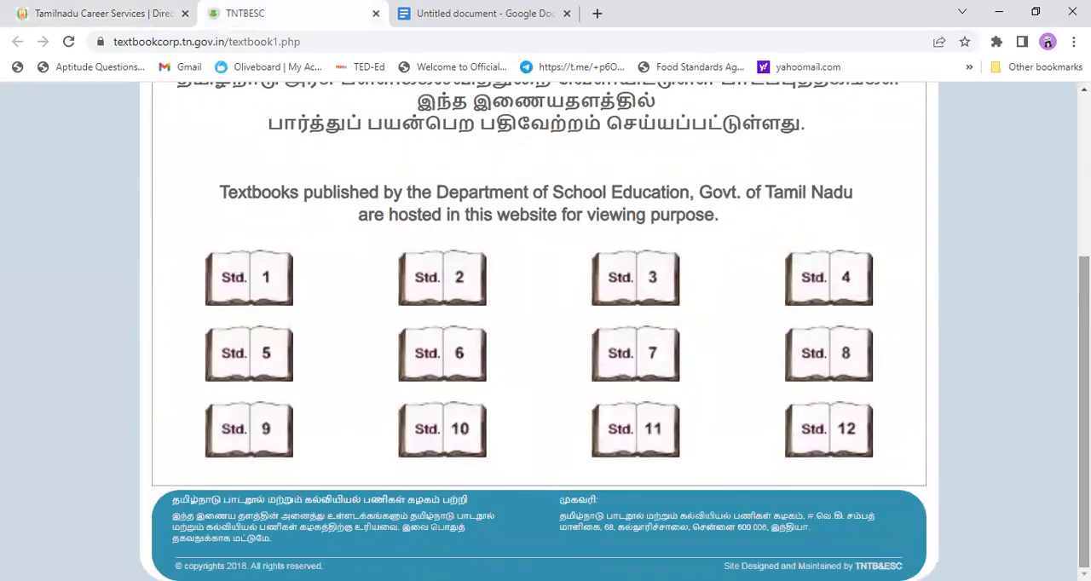